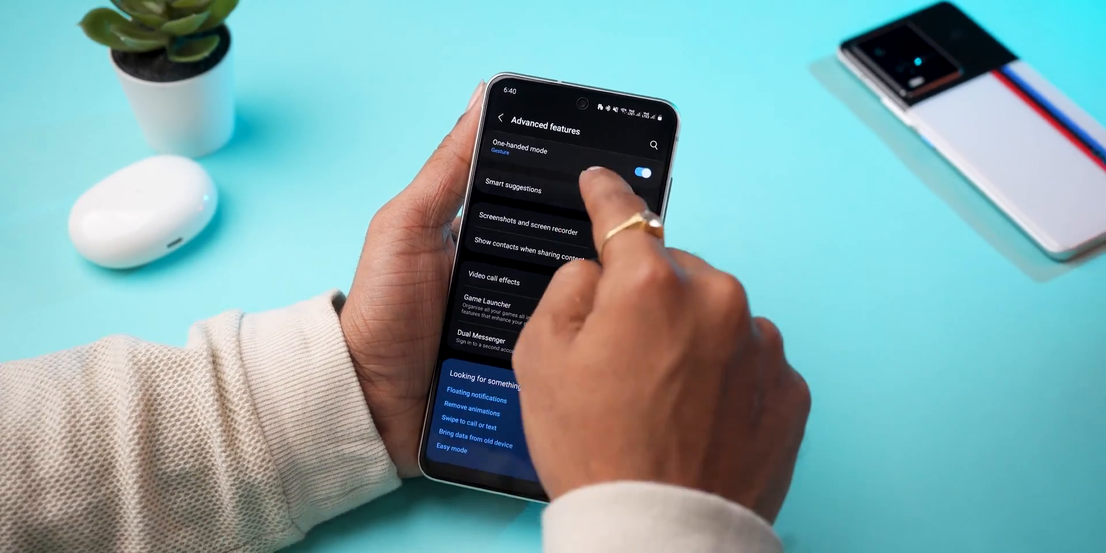
Step: Turn on a second copy of Messenger in Dual Messenger and confirm Install
left_click(478, 337)
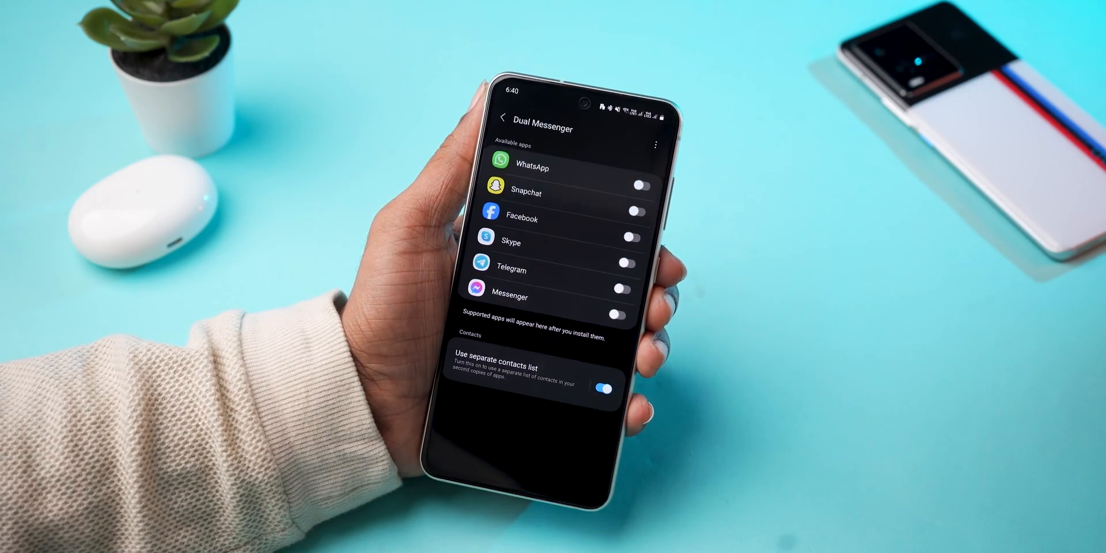
left_click(627, 296)
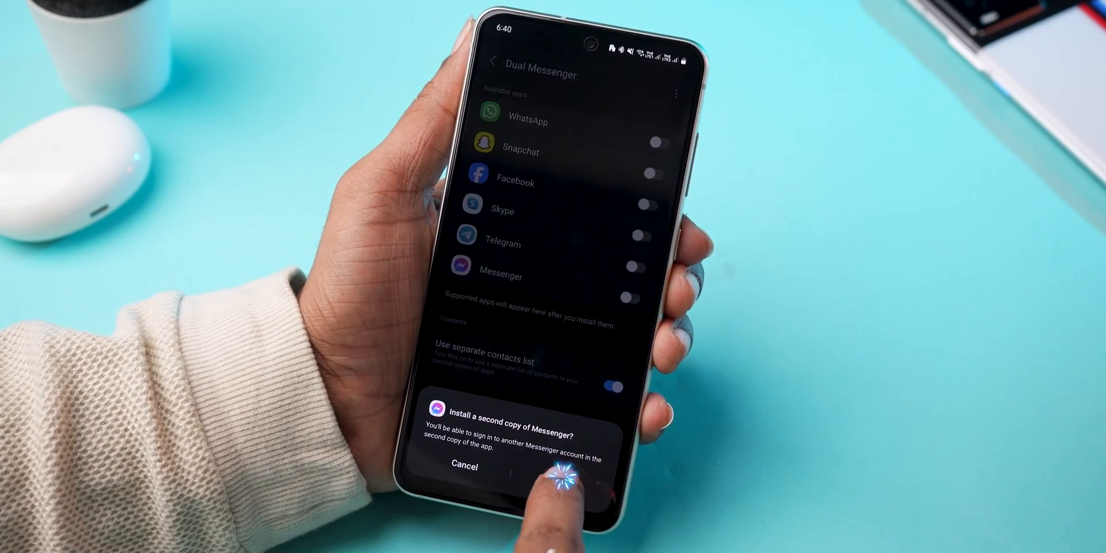
left_click(562, 479)
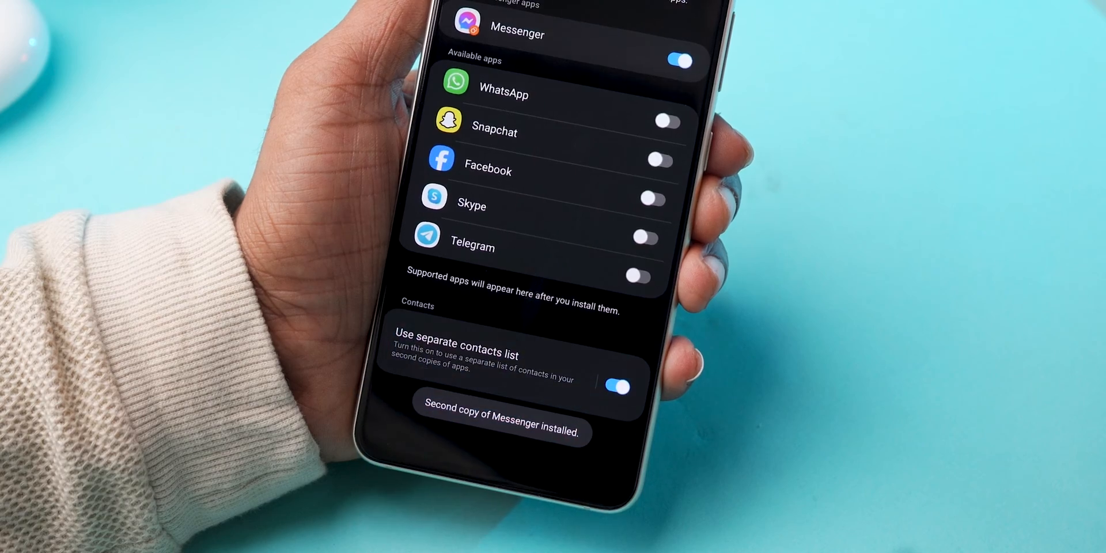